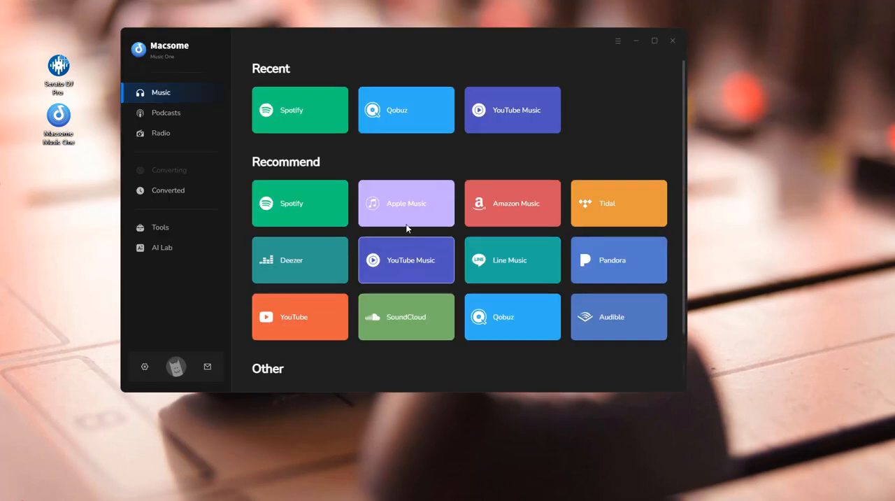
# Browse the Spotify source, cancelling a custom website form without adding one.
pyautogui.scroll(-3)
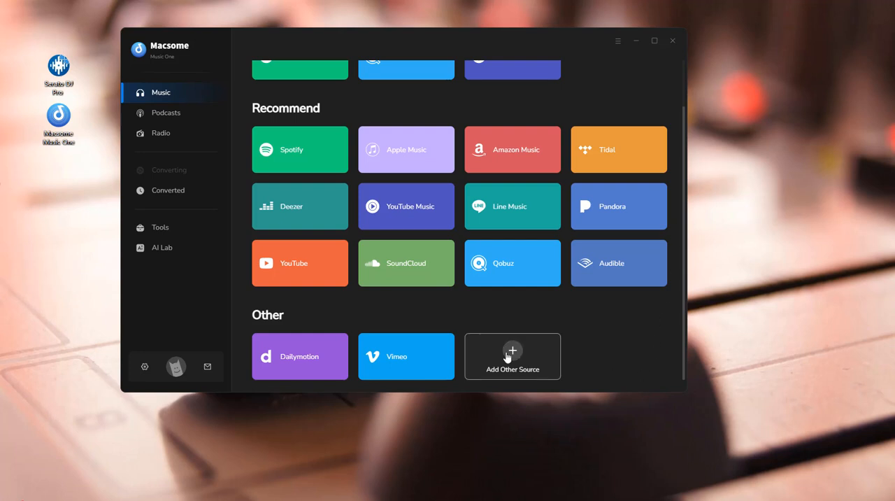
pyautogui.click(512, 356)
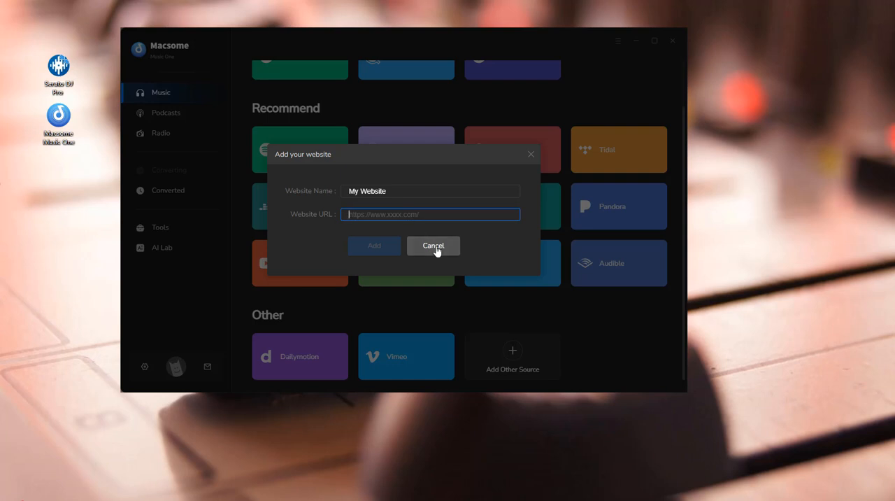
pyautogui.click(434, 246)
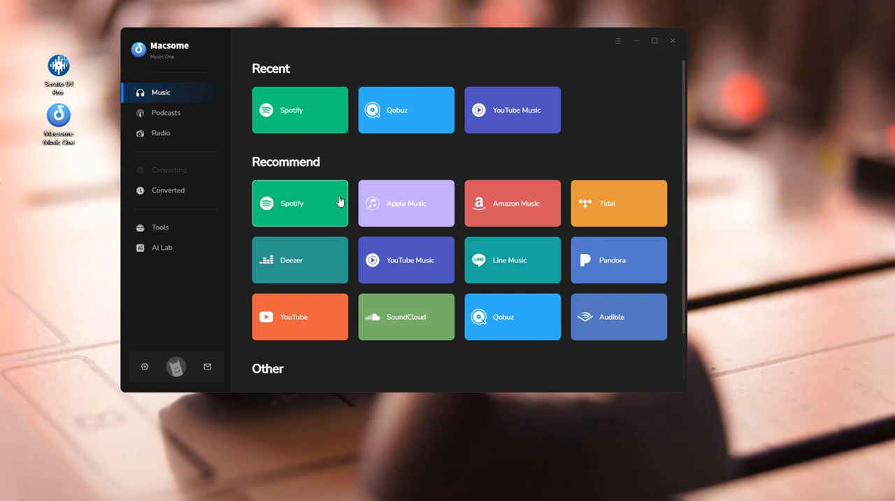
pyautogui.moveTo(329, 193)
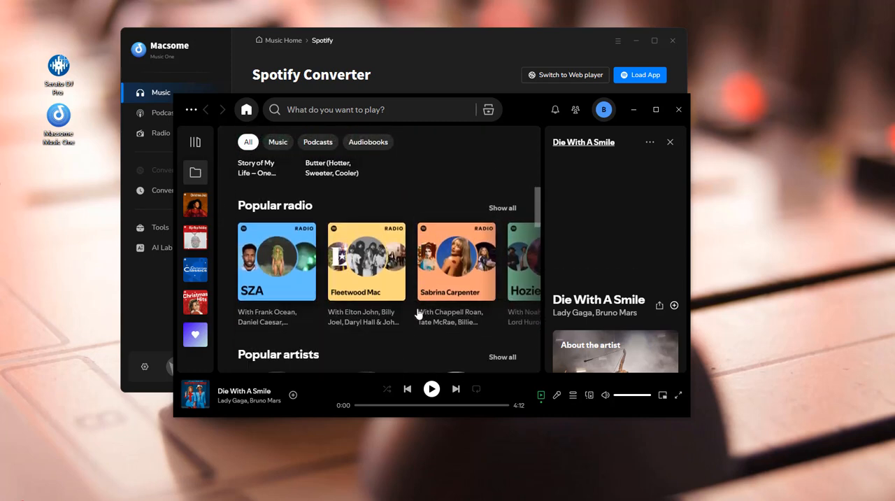
pyautogui.scroll(-3)
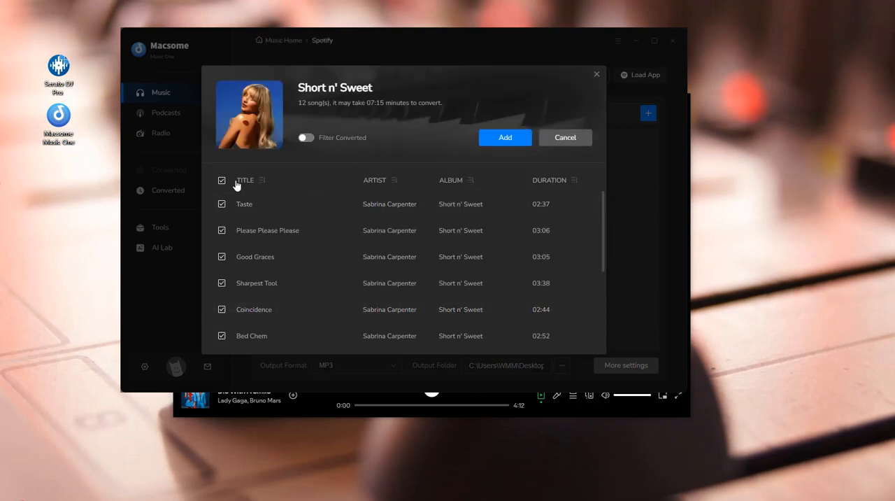
# Deselect all Short n' Sweet tracks, then tick Taste and Please Please Please and add them.
pyautogui.click(221, 180)
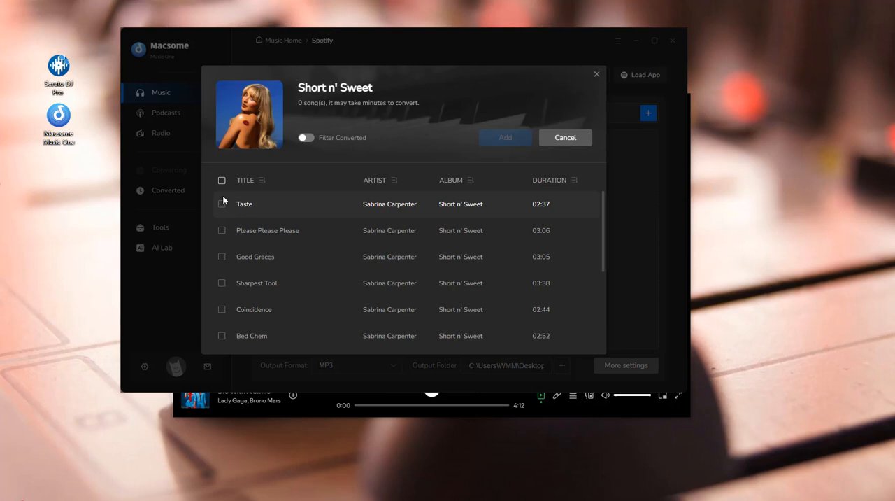
pyautogui.click(222, 230)
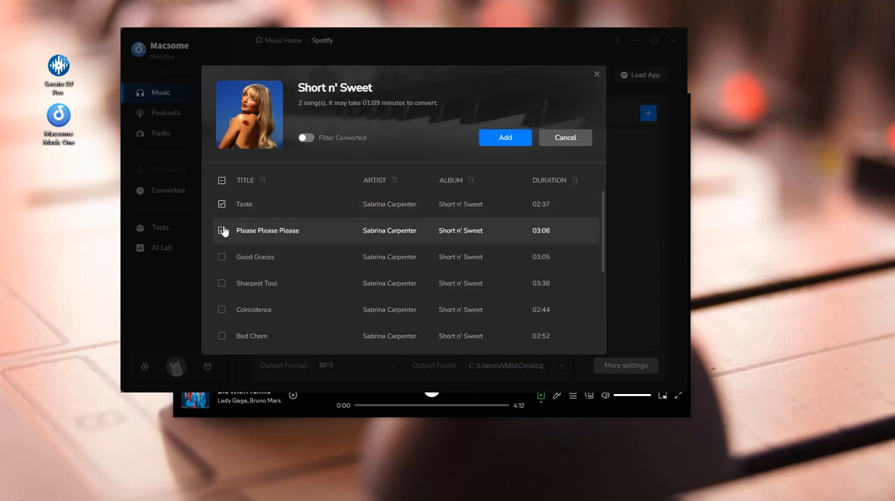
pyautogui.click(221, 230)
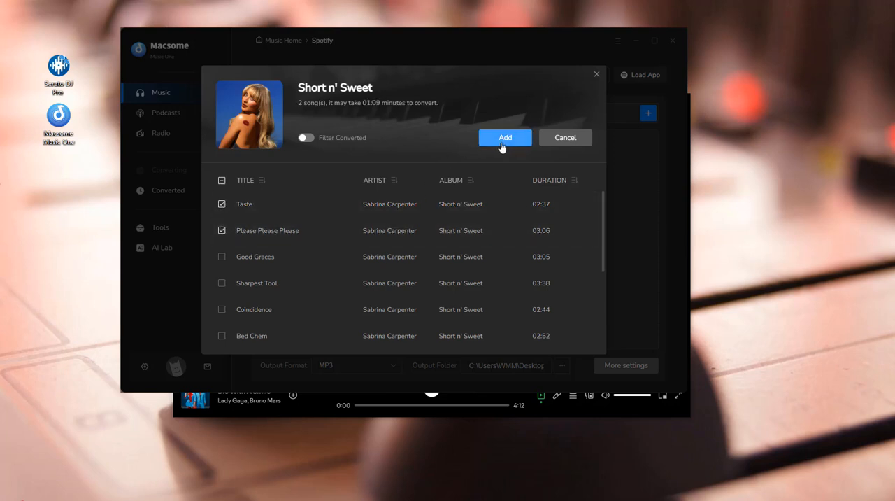
pyautogui.click(505, 137)
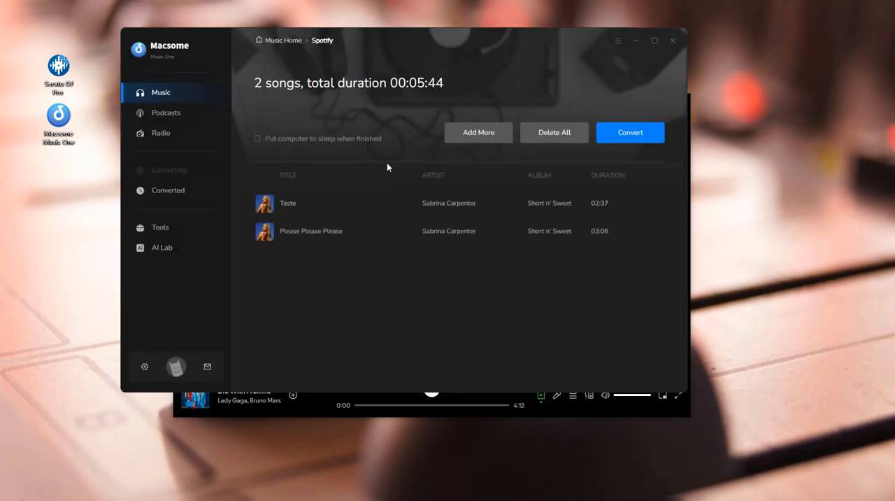
pyautogui.moveTo(621, 54)
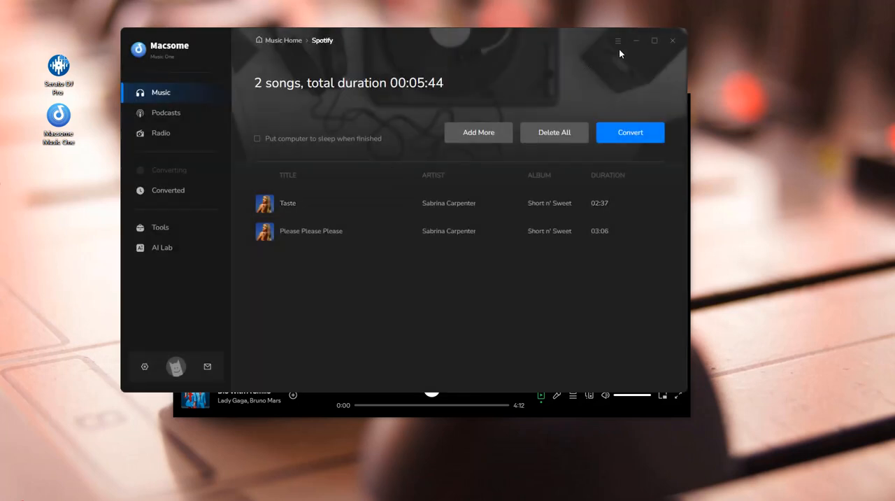
# Open conversion settings, keep MP3 output, and drop Track Number from output file names.
pyautogui.click(618, 39)
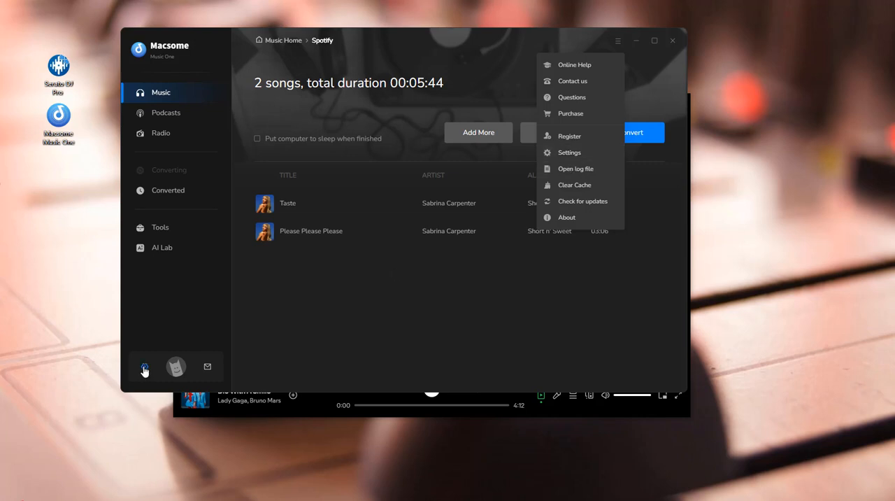
pyautogui.click(570, 152)
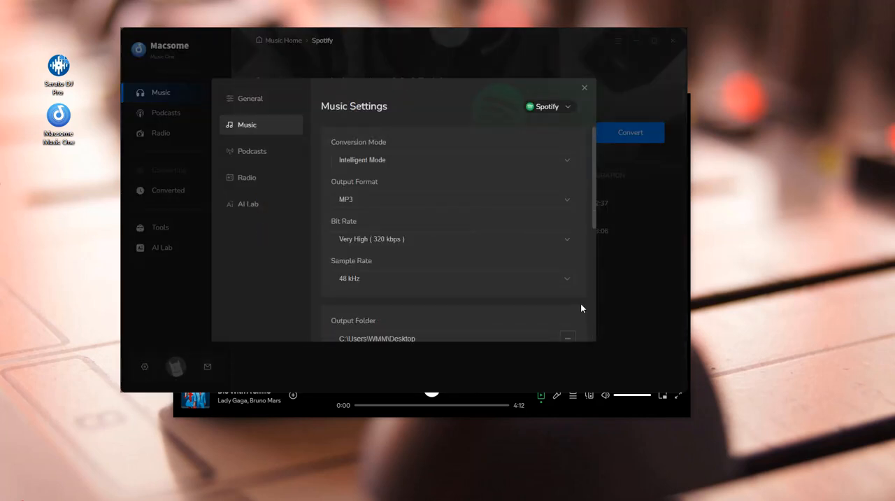
pyautogui.click(452, 199)
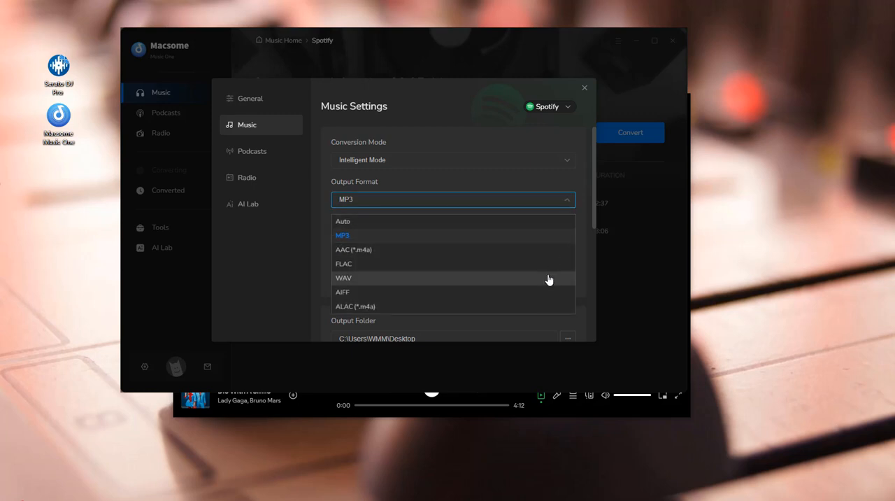
pyautogui.click(343, 235)
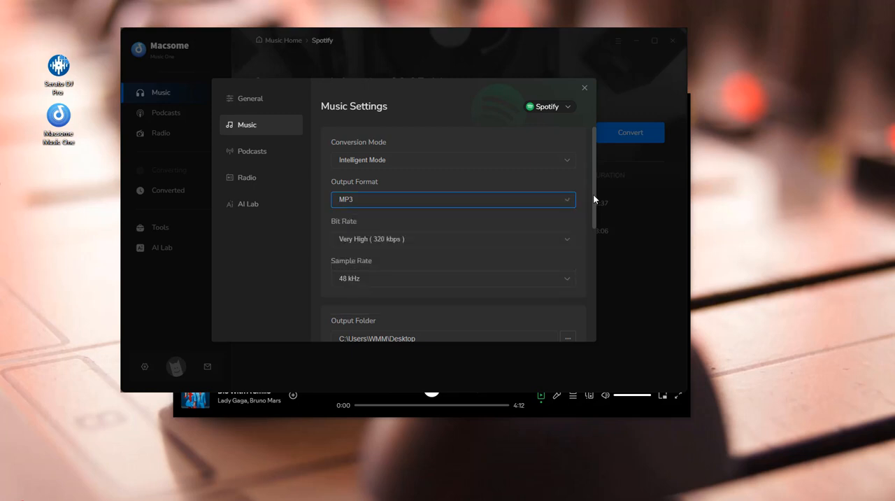
pyautogui.click(453, 239)
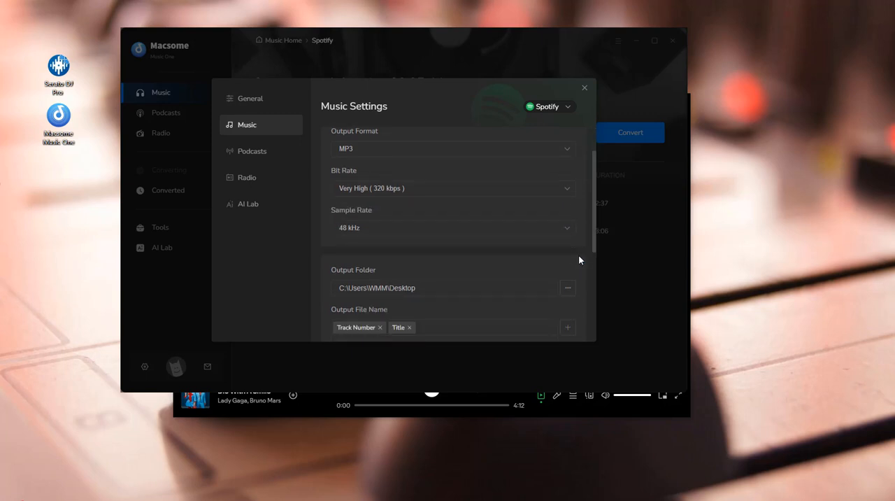
pyautogui.scroll(-3)
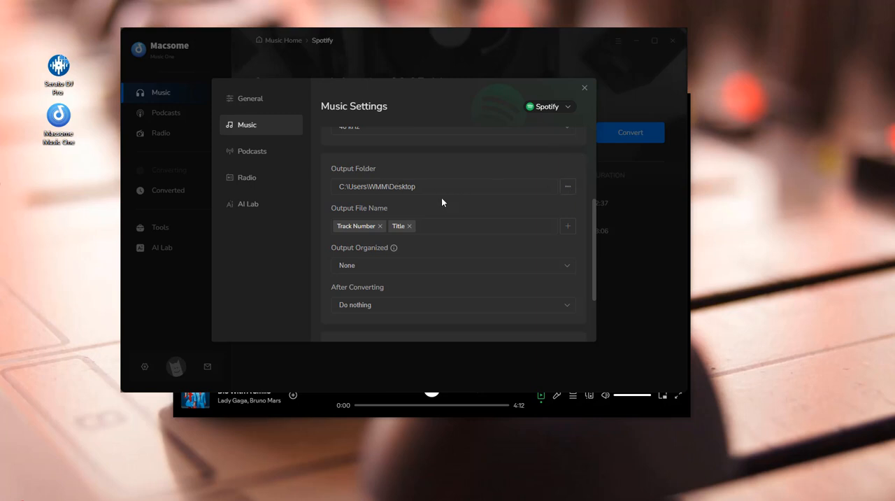
pyautogui.moveTo(381, 229)
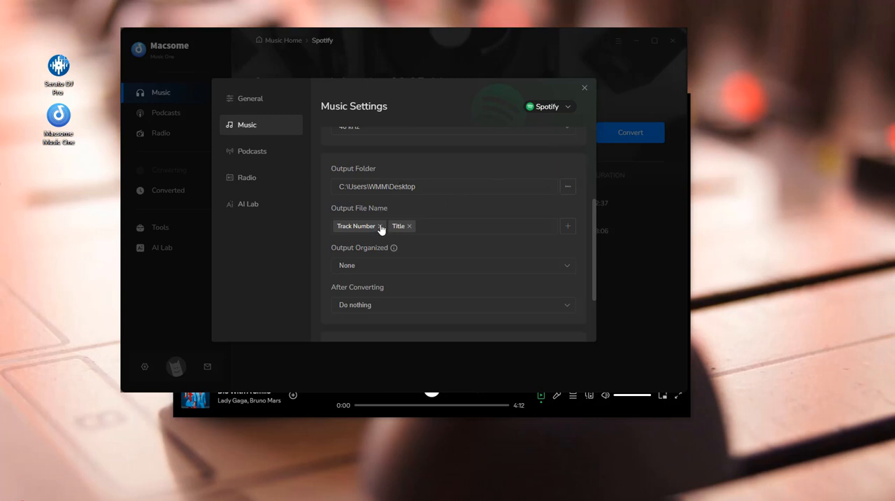
pyautogui.click(453, 265)
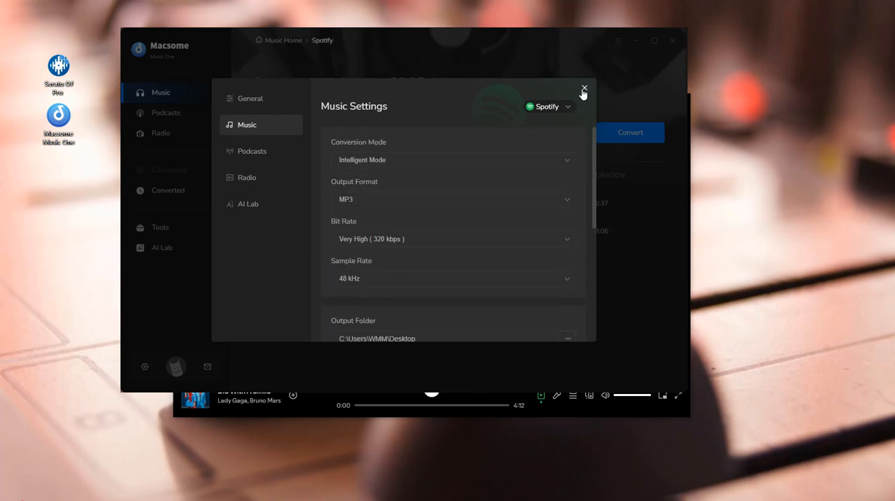
# Convert Taste and Please Please Please to MP3 and confirm completion.
pyautogui.click(584, 89)
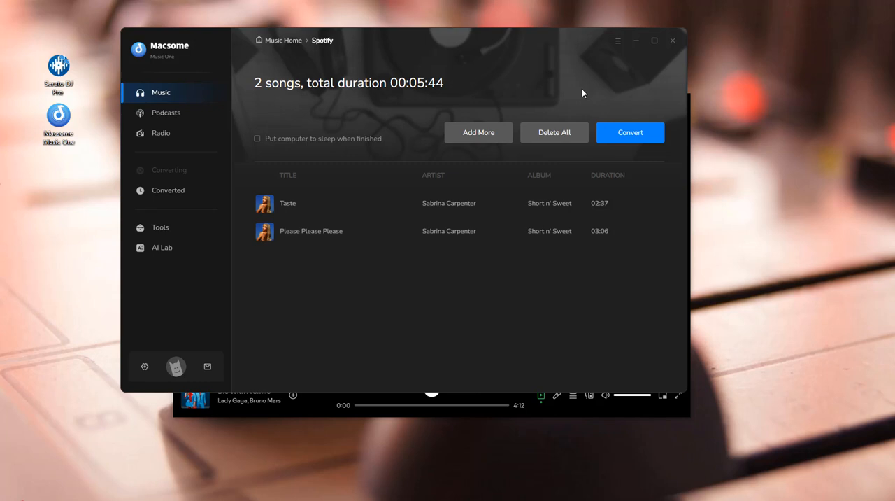
pyautogui.click(629, 133)
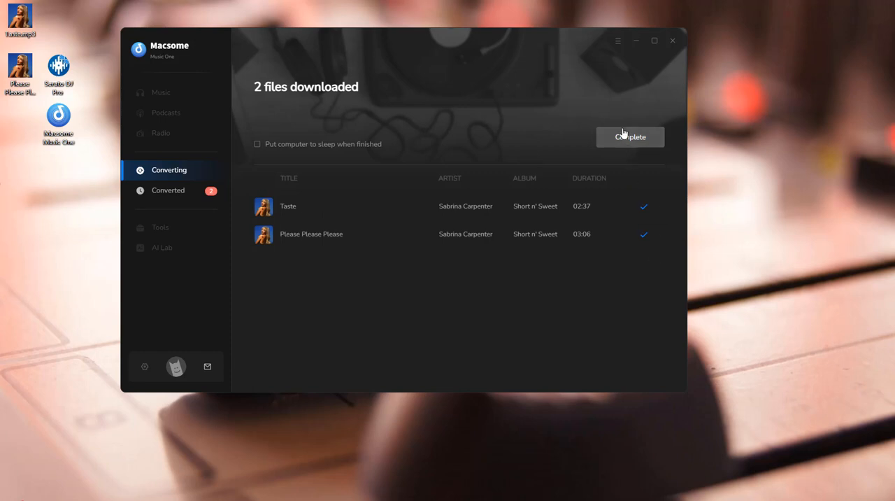
pyautogui.click(167, 190)
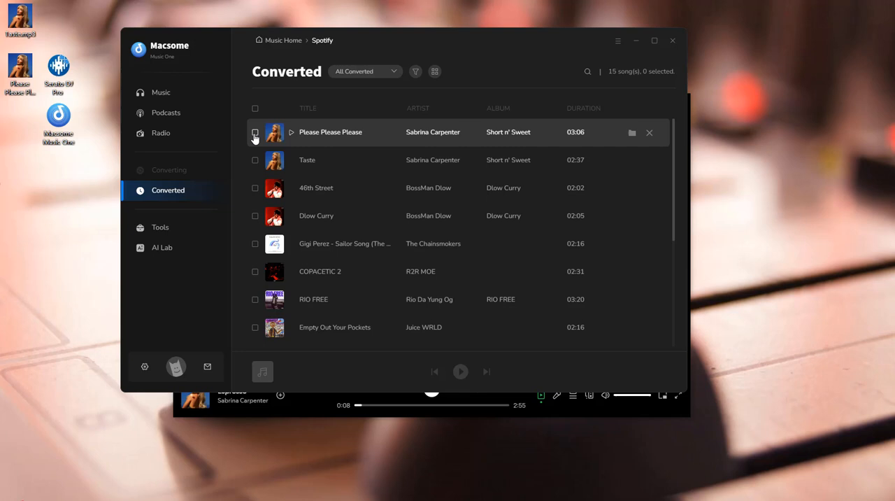
# Tick Please Please Please in the Converted list.
pyautogui.click(256, 132)
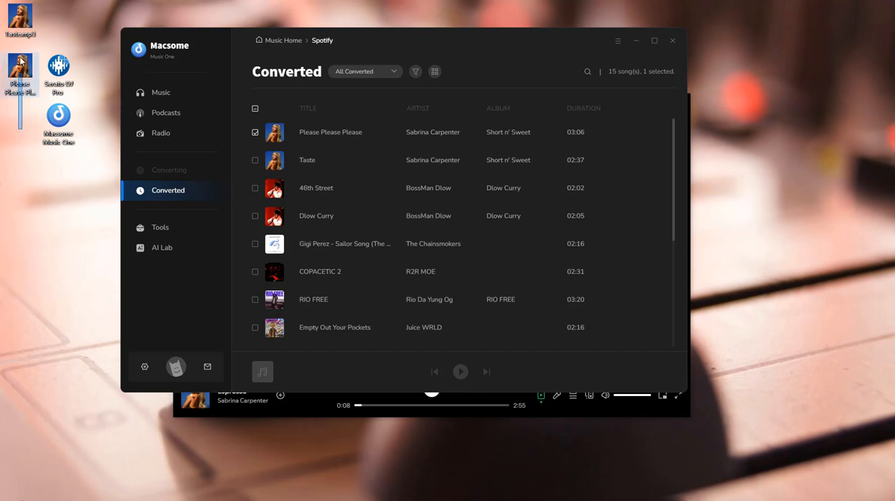
pyautogui.moveTo(46, 181)
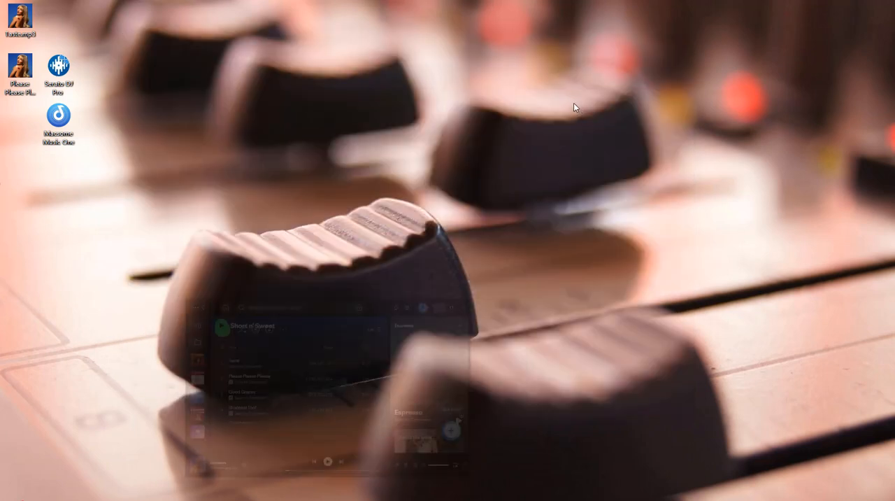
# Launch Serato DJ Pro, load Taste onto Deck 1 and play it.
pyautogui.doubleClick(58, 65)
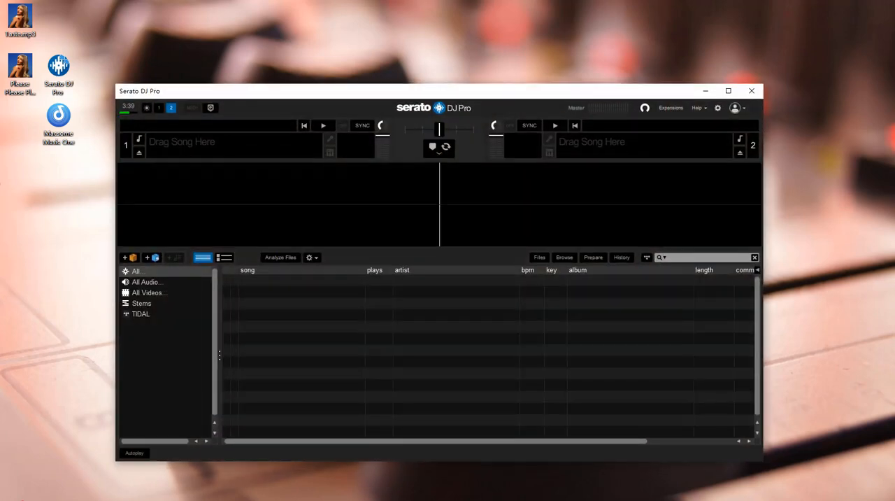
pyautogui.moveTo(264, 496)
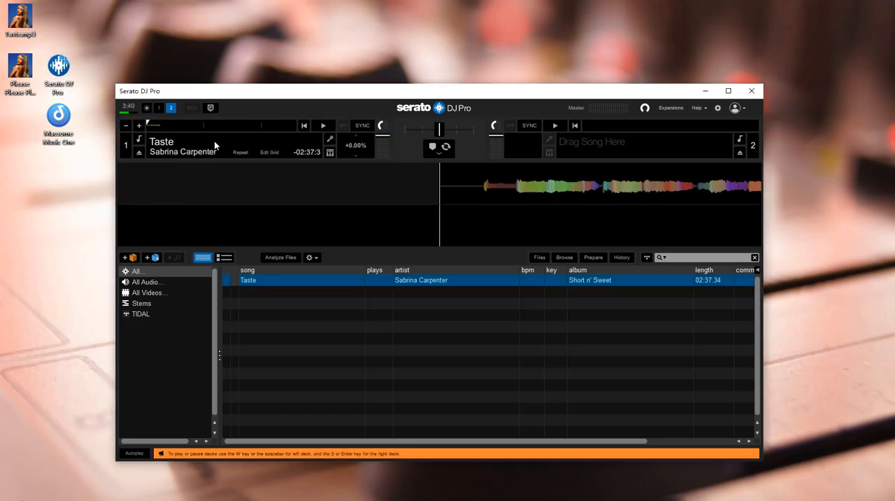
pyautogui.click(280, 256)
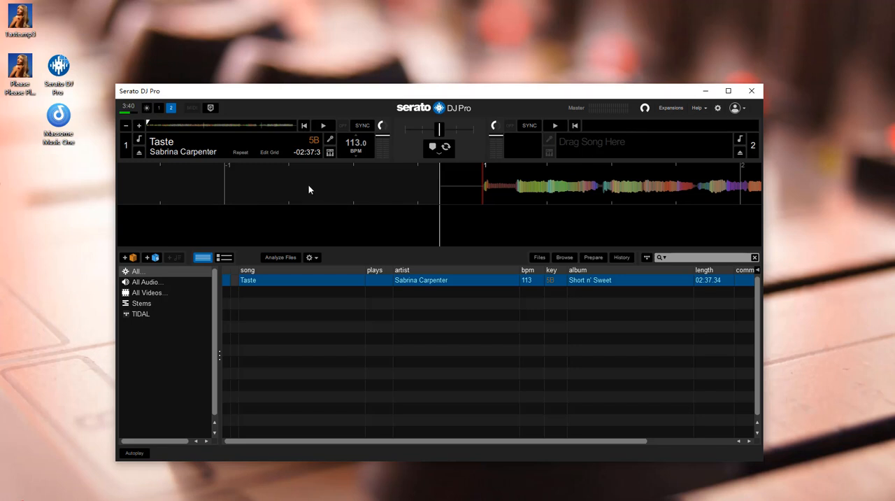
pyautogui.click(323, 125)
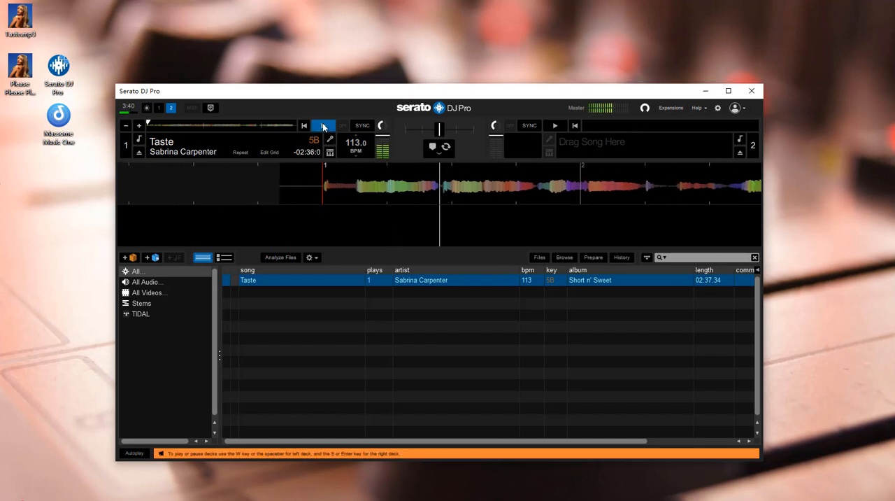